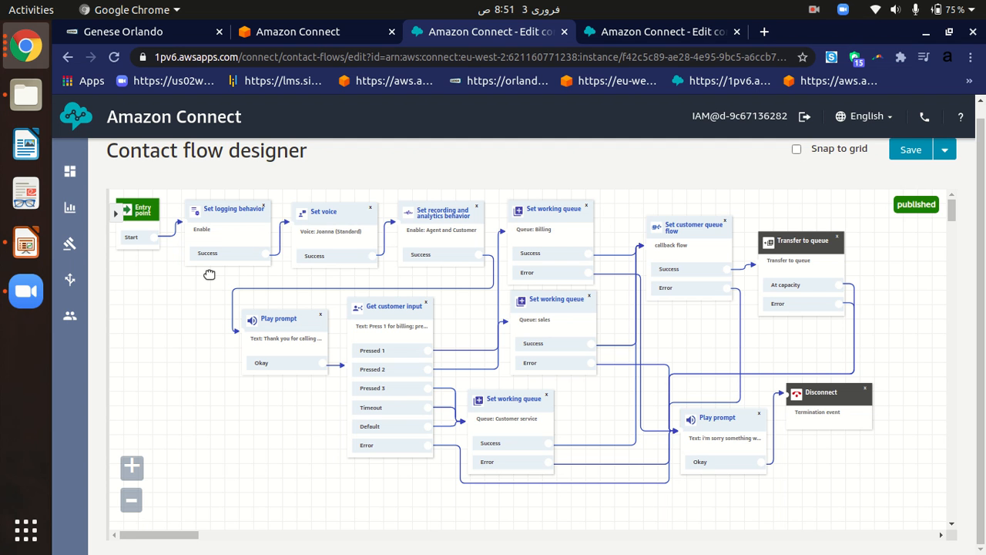
{"action": "mouse_move", "coordinate": [435, 167]}
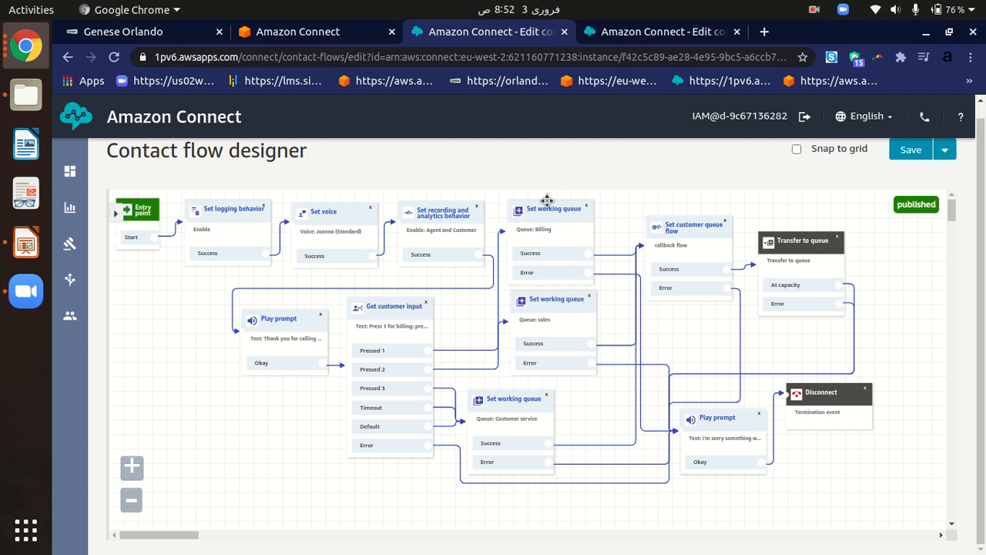
{"action": "mouse_move", "coordinate": [547, 319]}
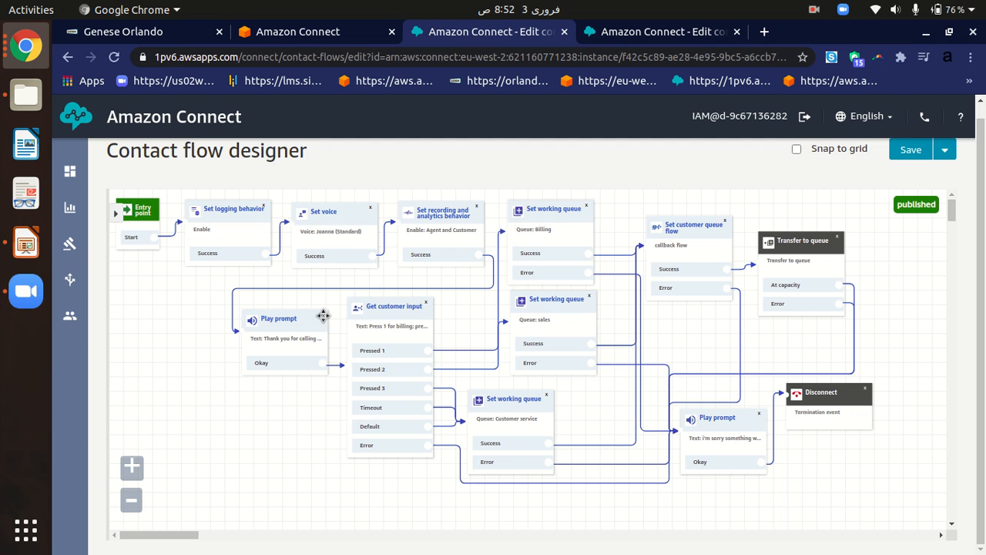
{"action": "mouse_move", "coordinate": [286, 420]}
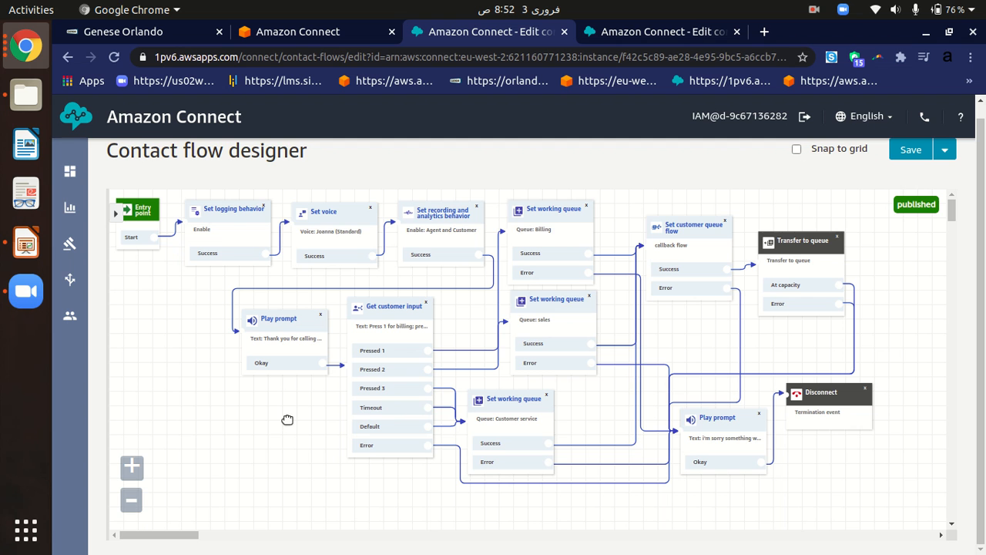
{"action": "mouse_move", "coordinate": [393, 373]}
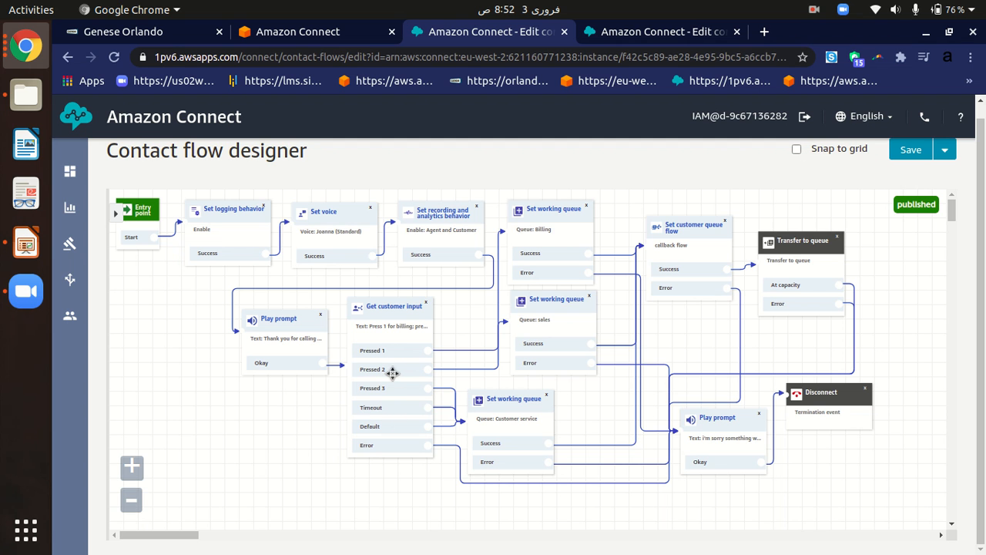
{"action": "mouse_move", "coordinate": [540, 283]}
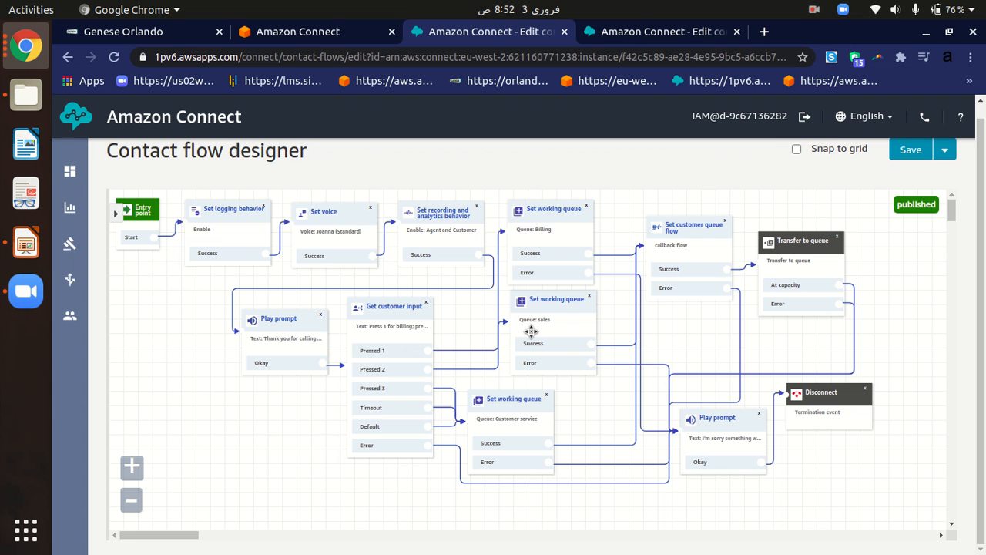
{"action": "mouse_move", "coordinate": [691, 6]}
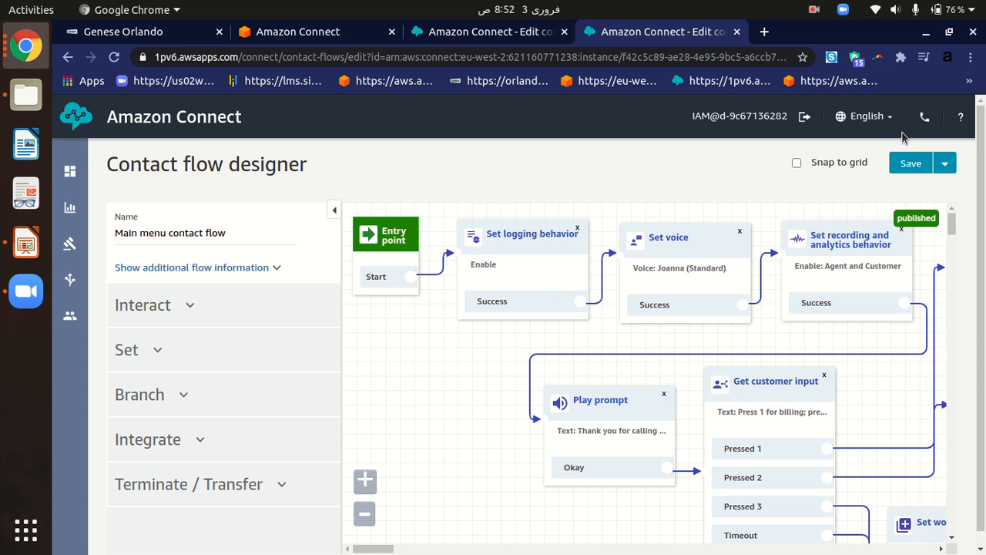
{"action": "mouse_move", "coordinate": [779, 112]}
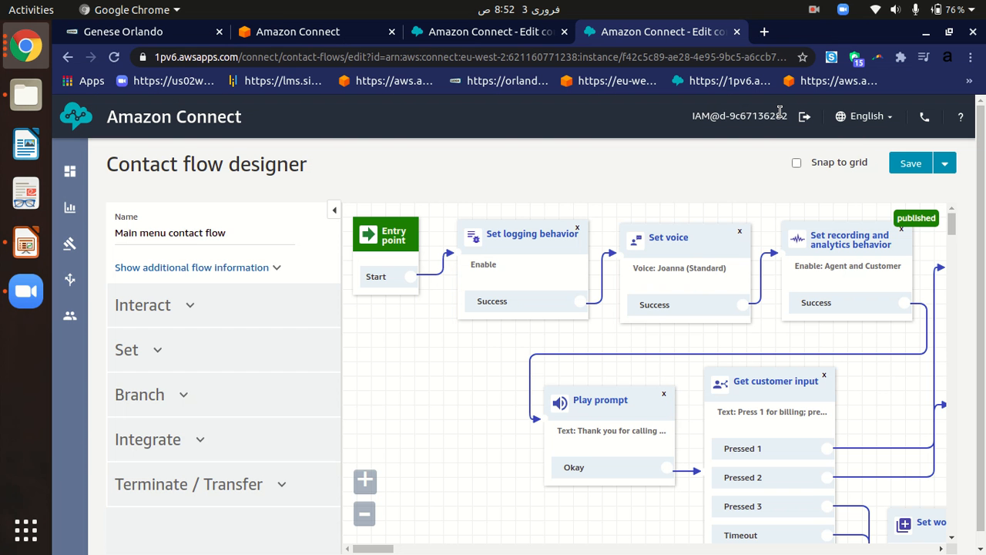
{"action": "mouse_move", "coordinate": [870, 103]}
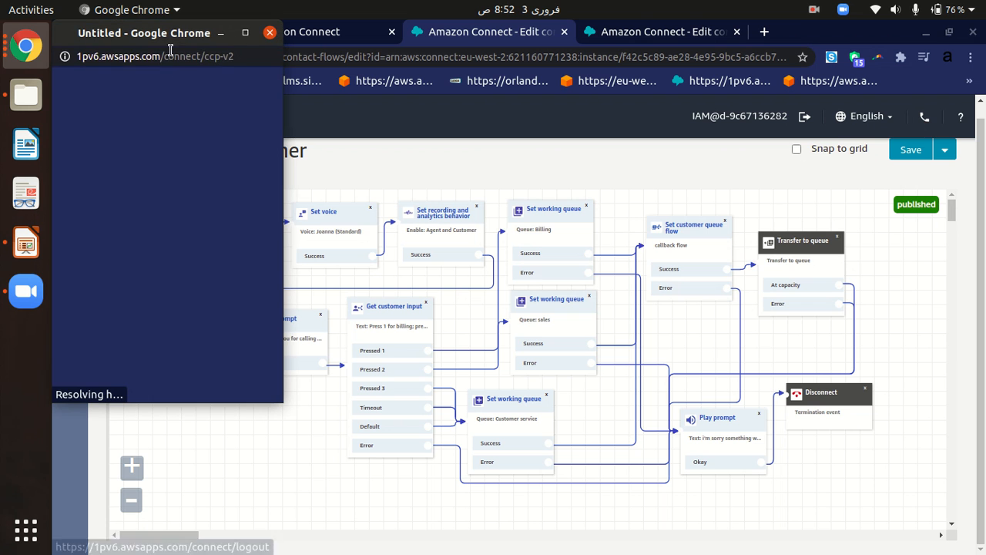
{"action": "left_click", "coordinate": [155, 56]}
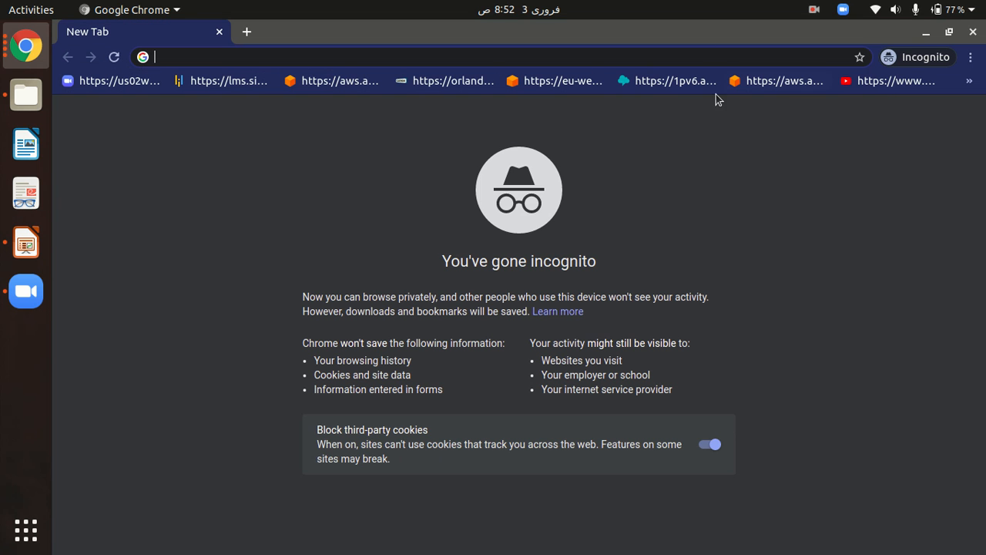
{"action": "type", "text": "https://1pv6.awsapps.com/connect/ccp-v2"}
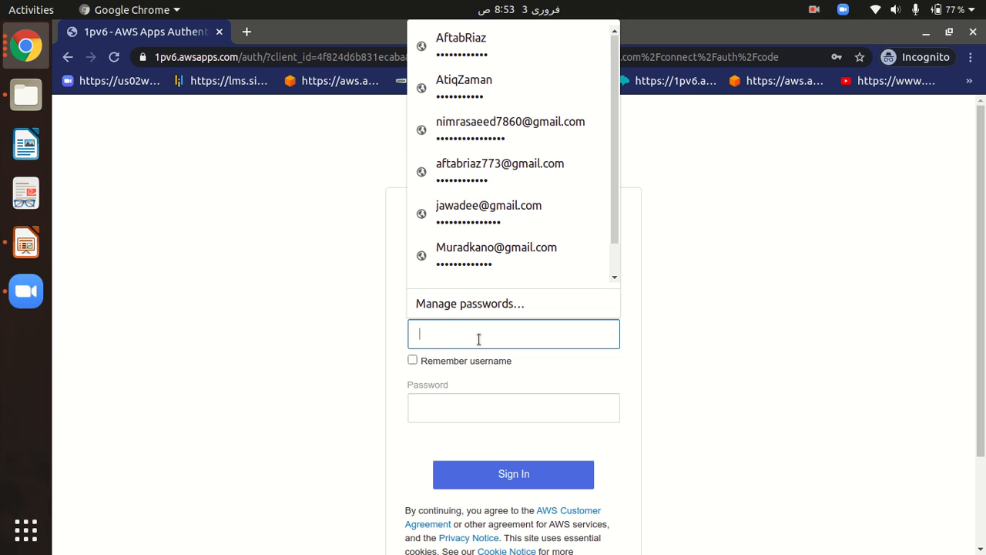
Sign in to the CCP with the saved agent username from autofill
{"action": "left_click", "coordinate": [461, 45]}
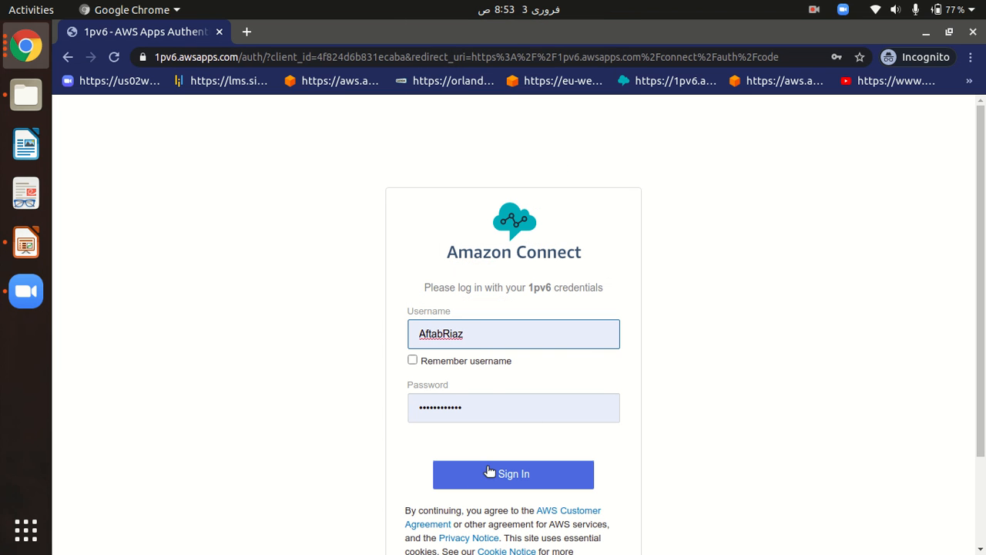
{"action": "left_click", "coordinate": [513, 474]}
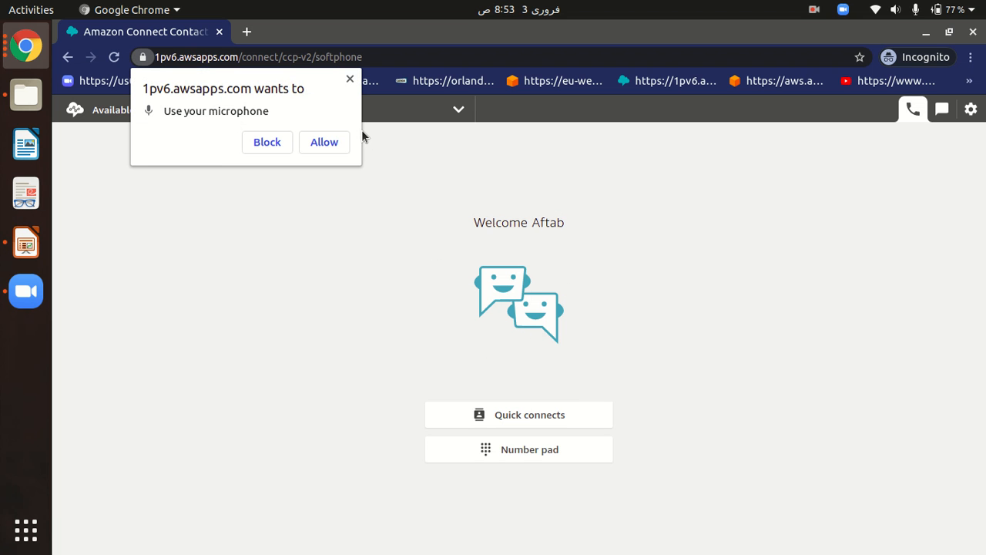
Allow microphone access and restore the CCP window to a smaller size
{"action": "left_click", "coordinate": [323, 142]}
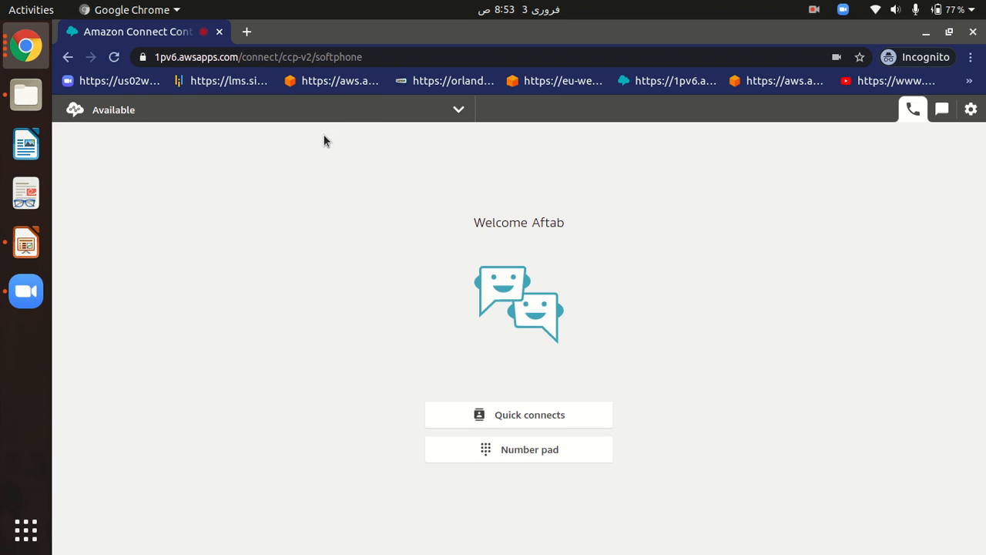
{"action": "mouse_move", "coordinate": [457, 109]}
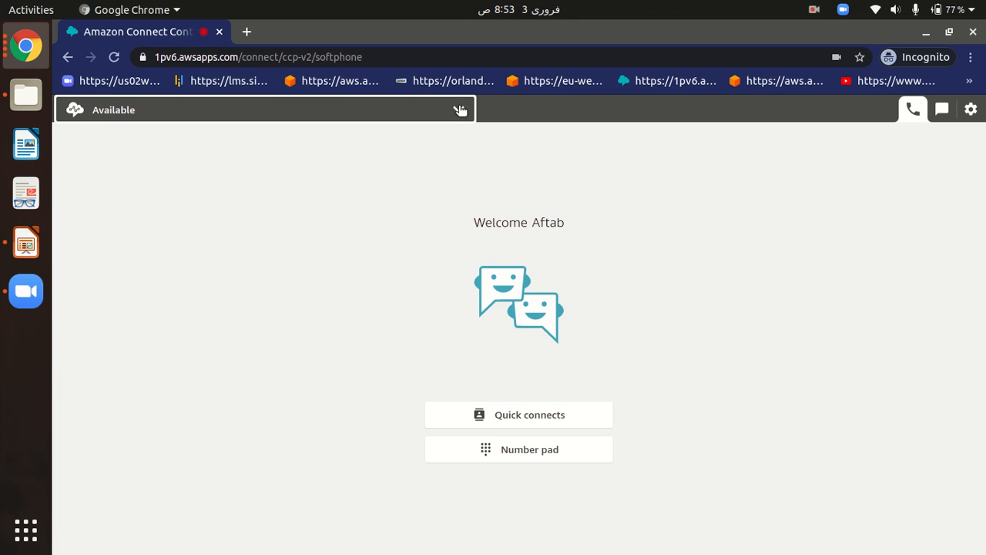
{"action": "mouse_move", "coordinate": [462, 284]}
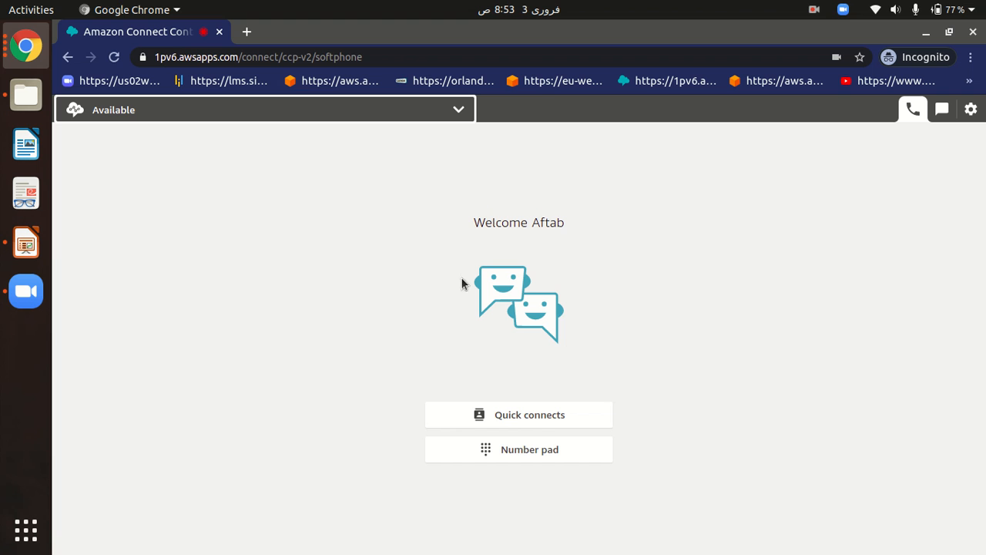
{"action": "mouse_move", "coordinate": [624, 169]}
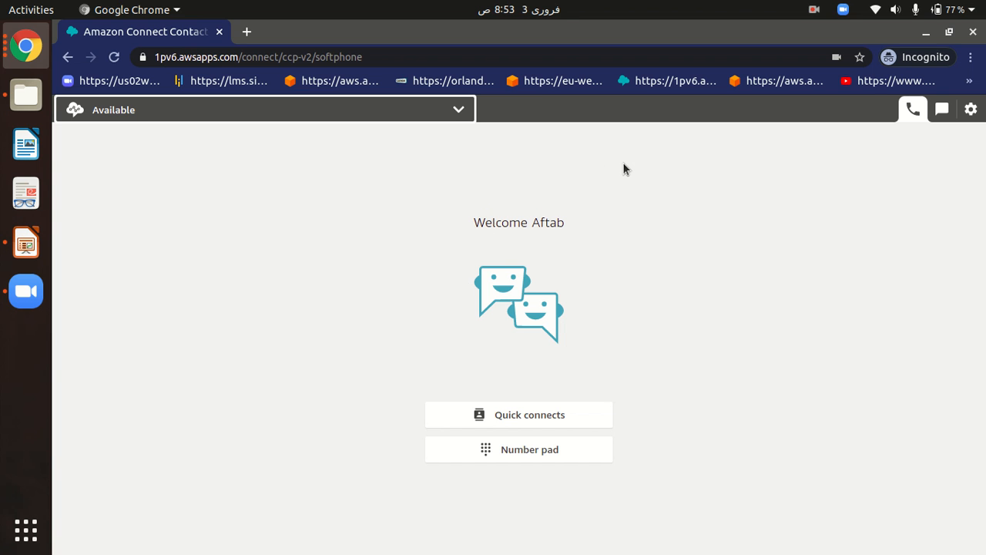
{"action": "left_click", "coordinate": [489, 32]}
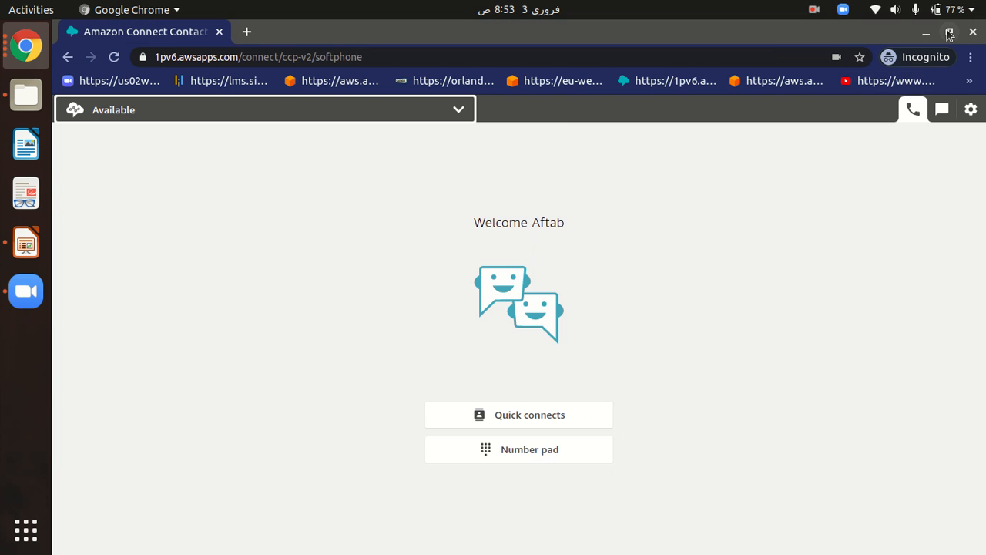
{"action": "left_click", "coordinate": [950, 32]}
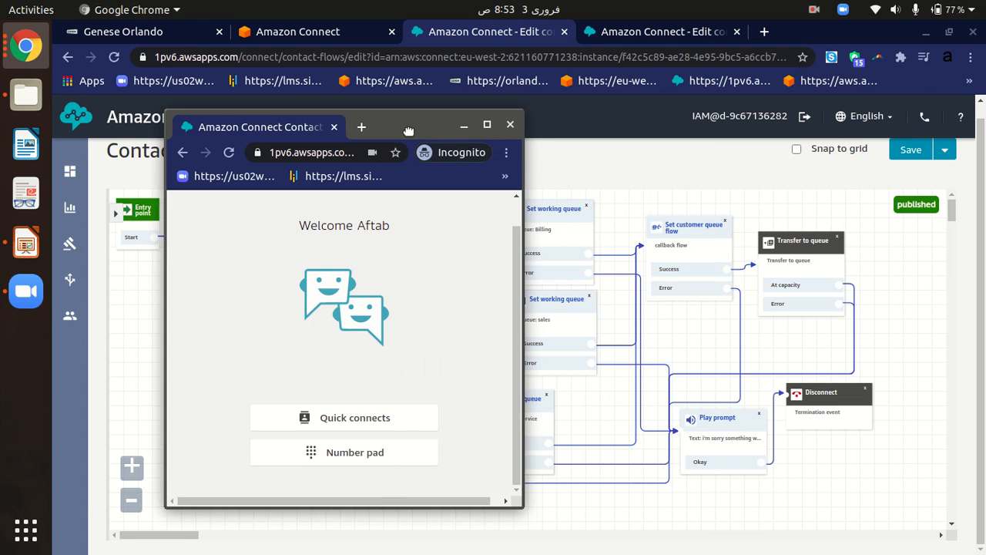
Drag the control panel window over the flow designer while the test call arrives
{"action": "left_click_drag", "start_coordinate": [408, 126], "coordinate": [350, 124]}
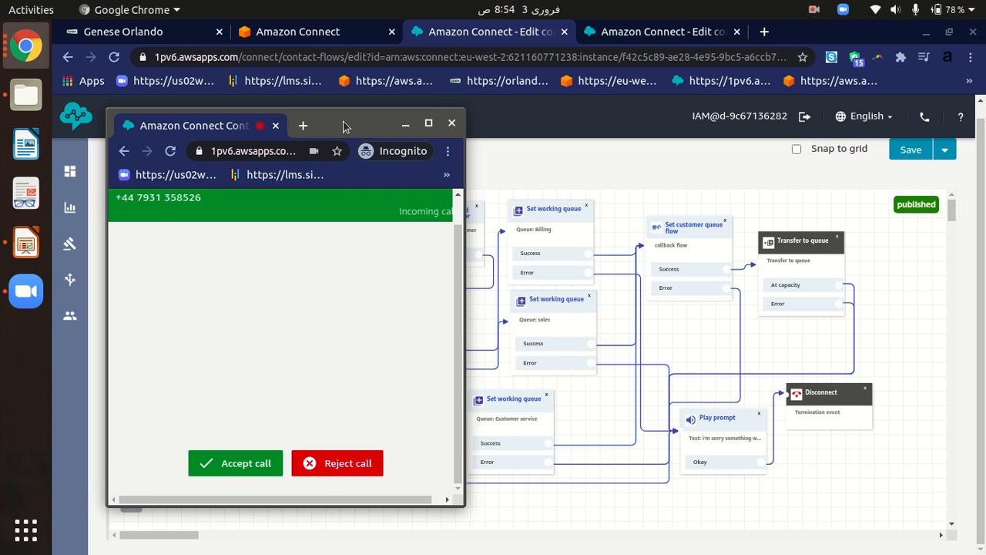
{"action": "mouse_move", "coordinate": [302, 267]}
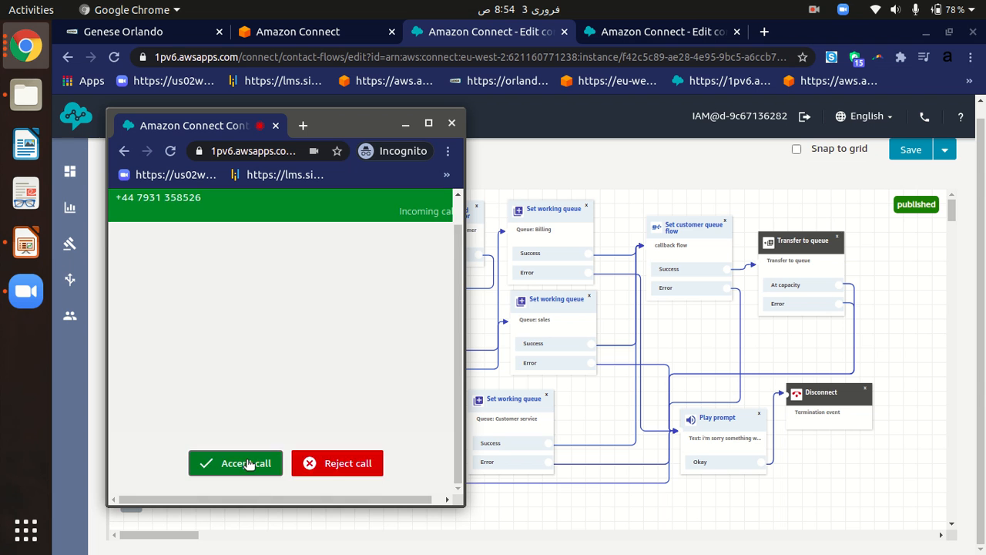
Accept the incoming test call in the Contact Control Panel
{"action": "left_click", "coordinate": [235, 463]}
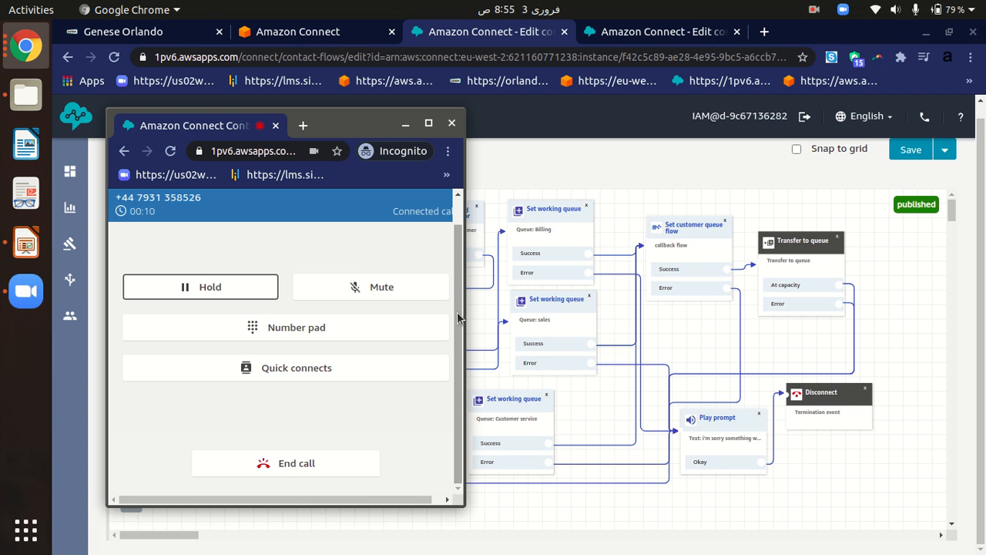
{"action": "mouse_move", "coordinate": [297, 462]}
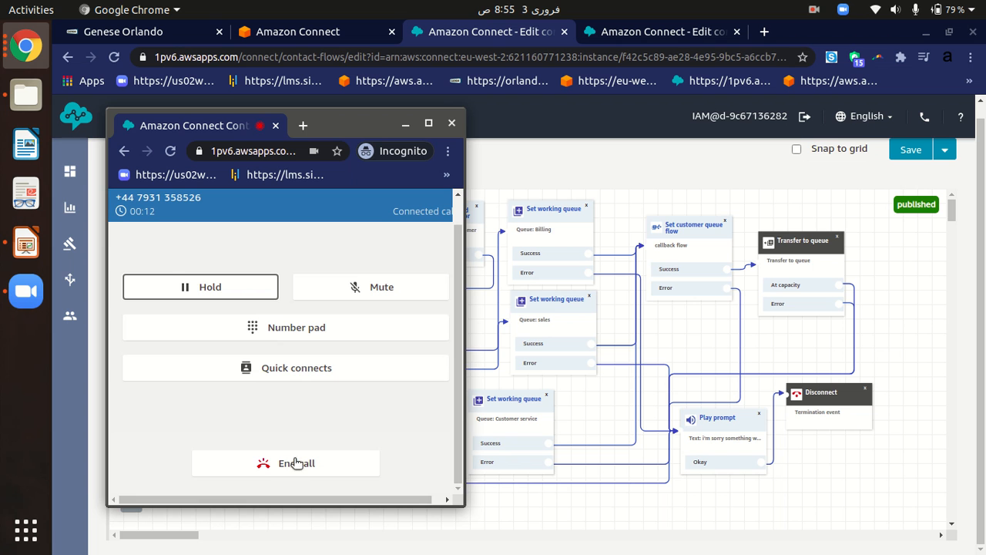
Hang up the test call and close the contact during After call work
{"action": "left_click", "coordinate": [286, 463]}
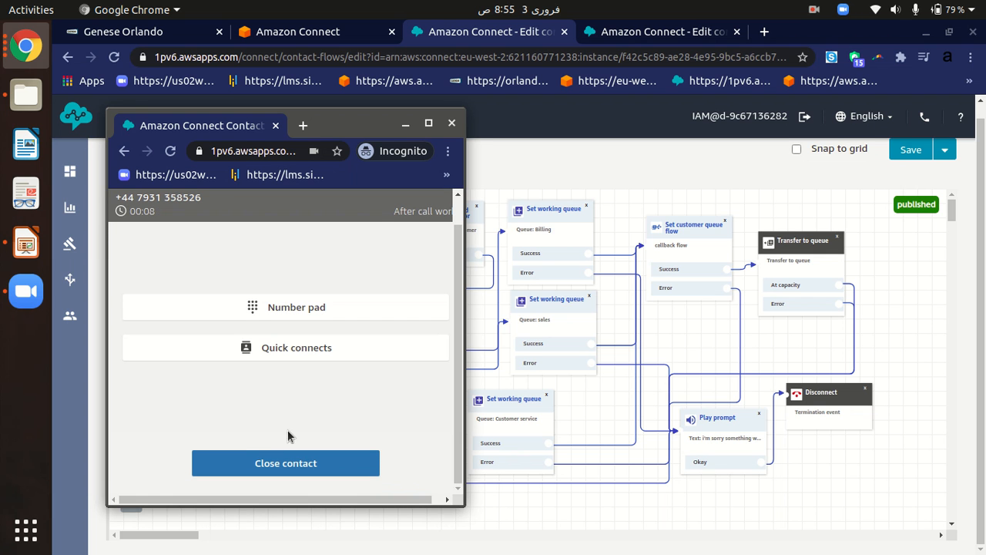
{"action": "mouse_move", "coordinate": [413, 254]}
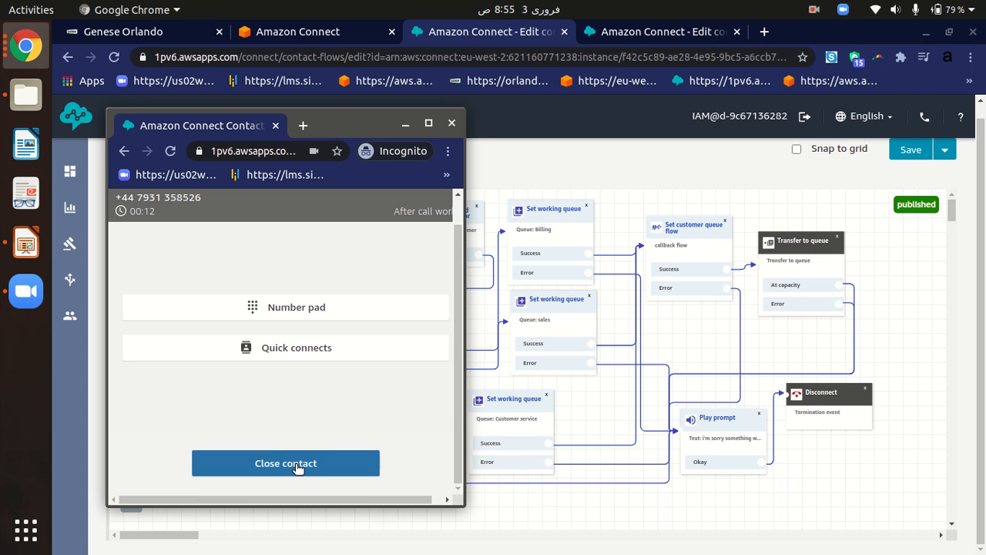
{"action": "left_click", "coordinate": [286, 463]}
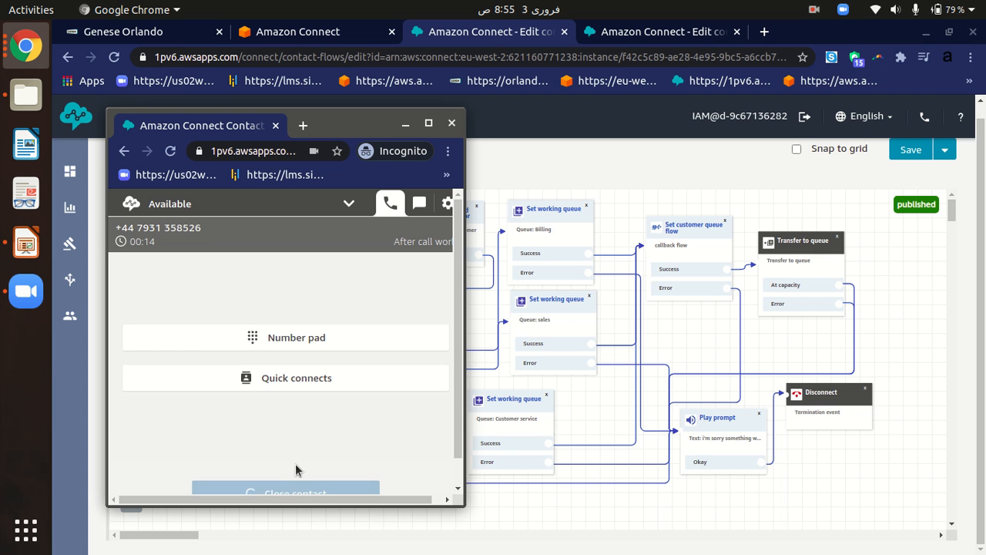
{"action": "left_click", "coordinate": [295, 493]}
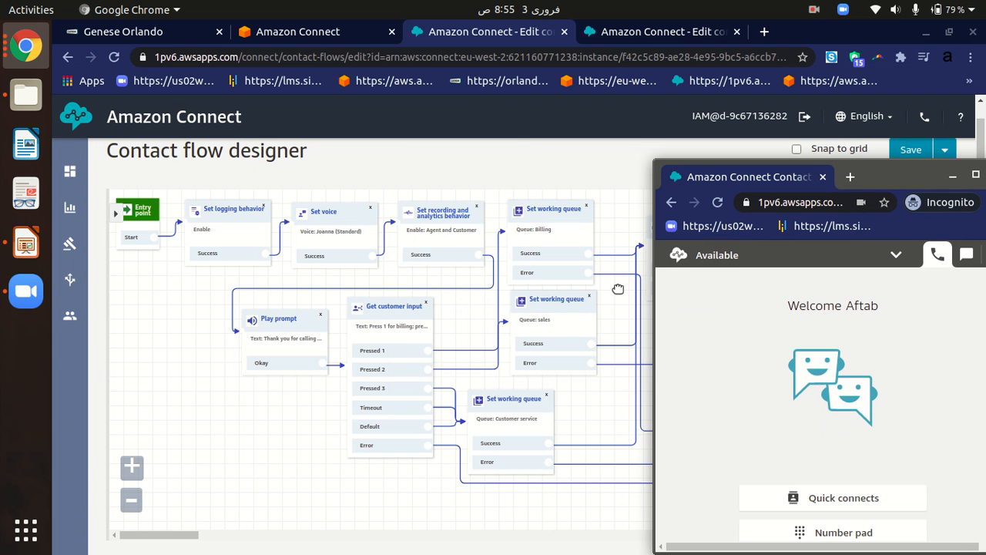
{"action": "mouse_move", "coordinate": [532, 214]}
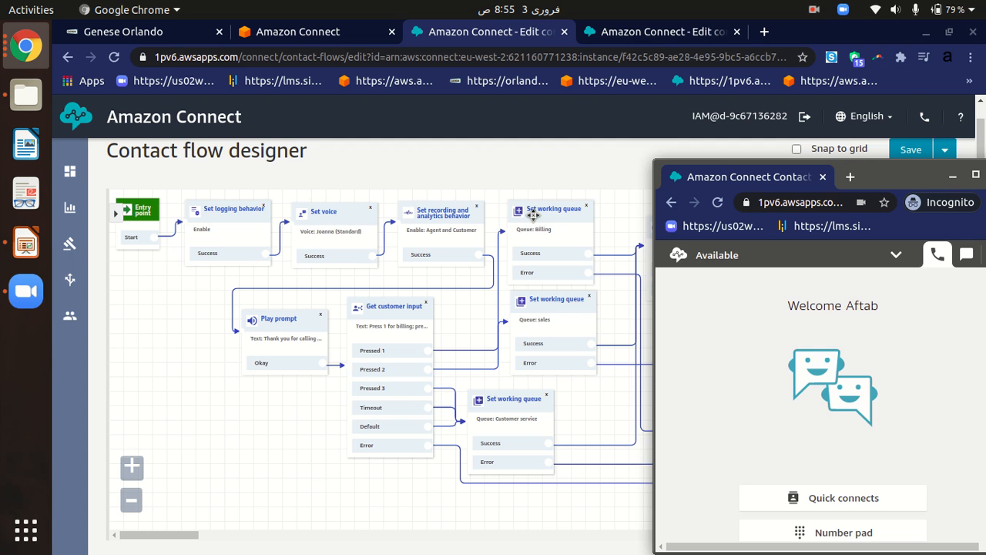
{"action": "mouse_move", "coordinate": [581, 222]}
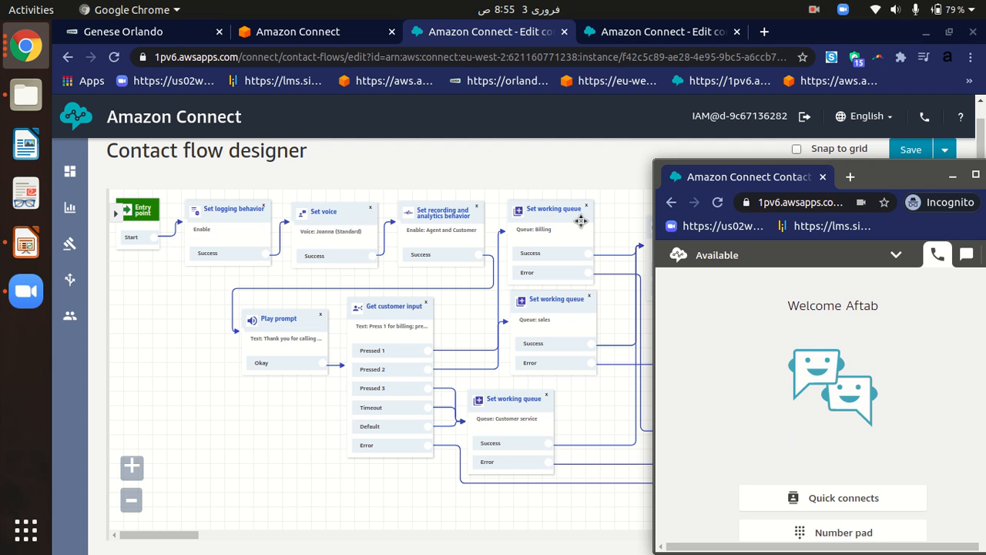